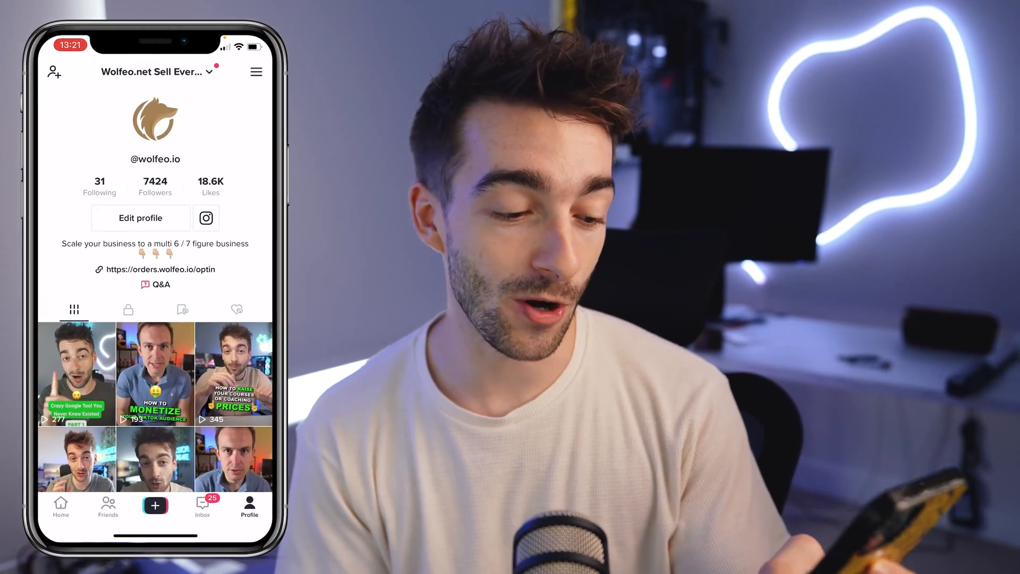
Step: Bring up the phone's creation screen and switch it to LIVE mode
{"action": "left_click", "coordinate": [155, 504]}
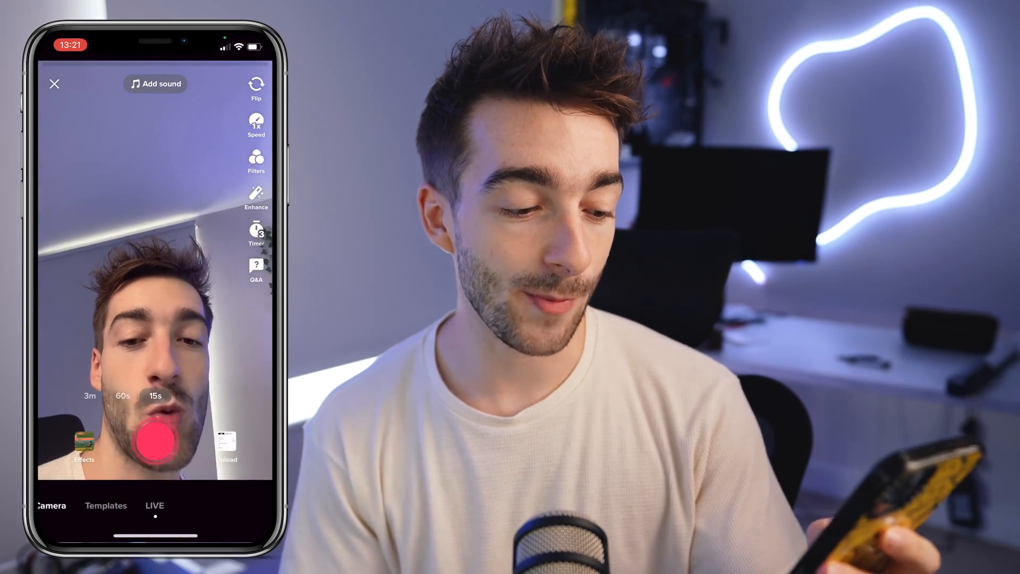
{"action": "left_click", "coordinate": [155, 505]}
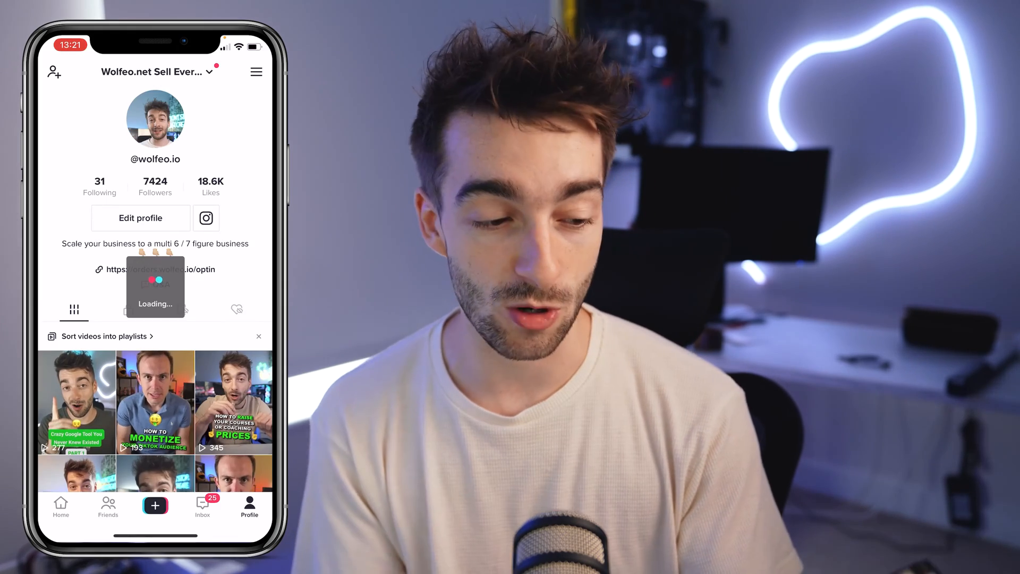
Step: Switch to the creator account and check its LIVE camera option on the creation screen
{"action": "left_click", "coordinate": [155, 72]}
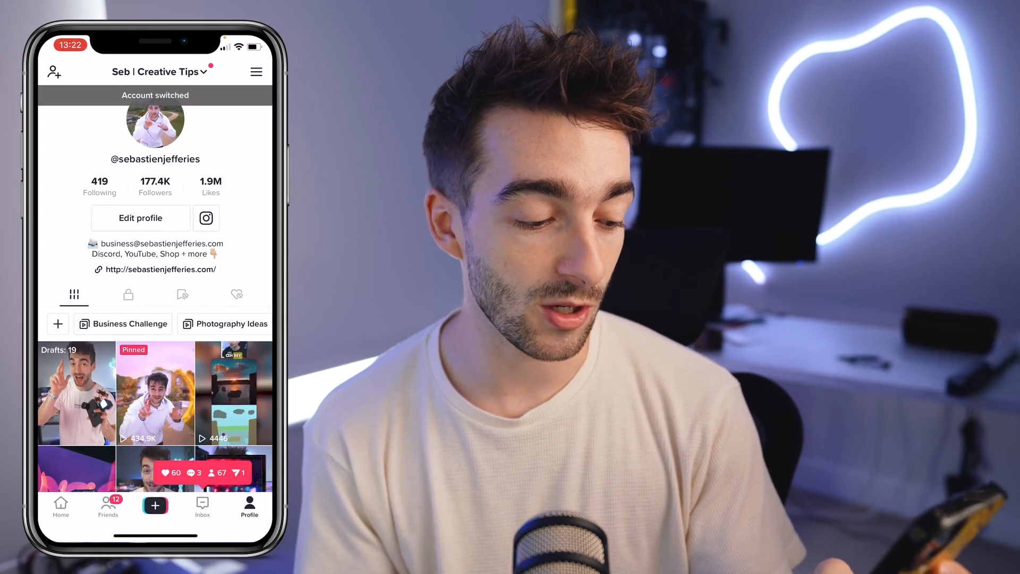
{"action": "left_click", "coordinate": [155, 505]}
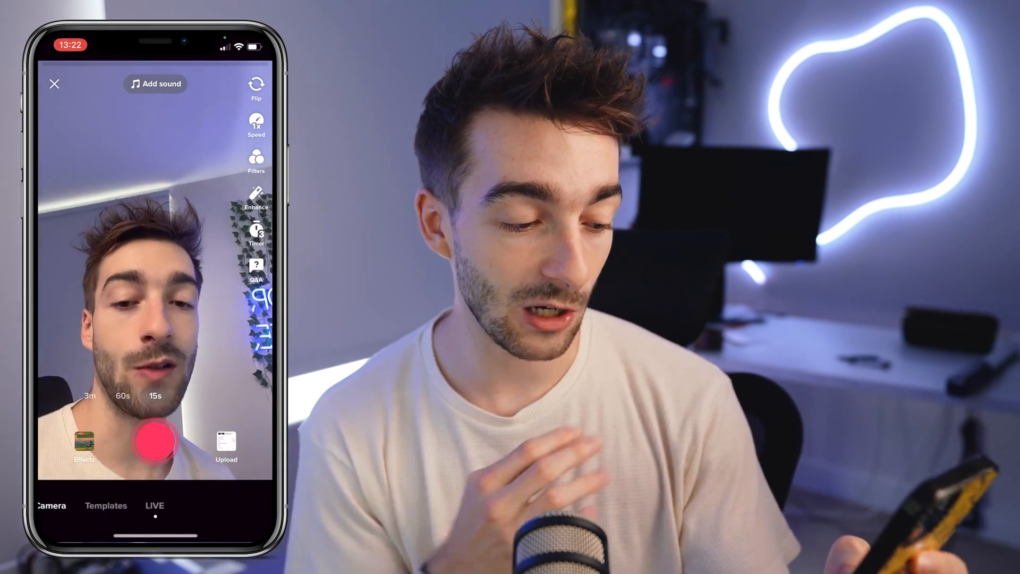
{"action": "left_click", "coordinate": [154, 505]}
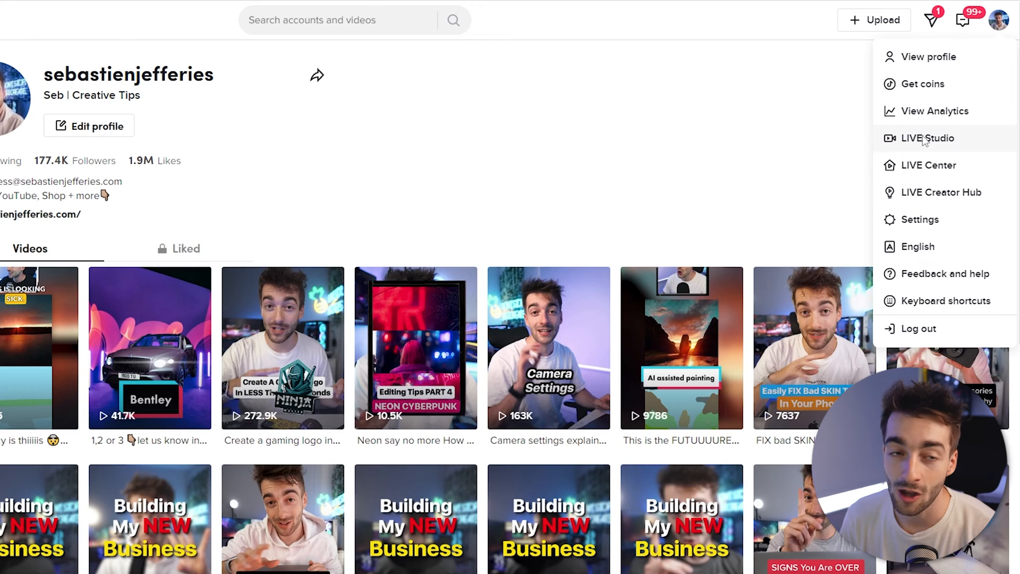
Step: Get LIVE Studio's free Windows download from the website and launch the installed desktop app
{"action": "left_click", "coordinate": [926, 138]}
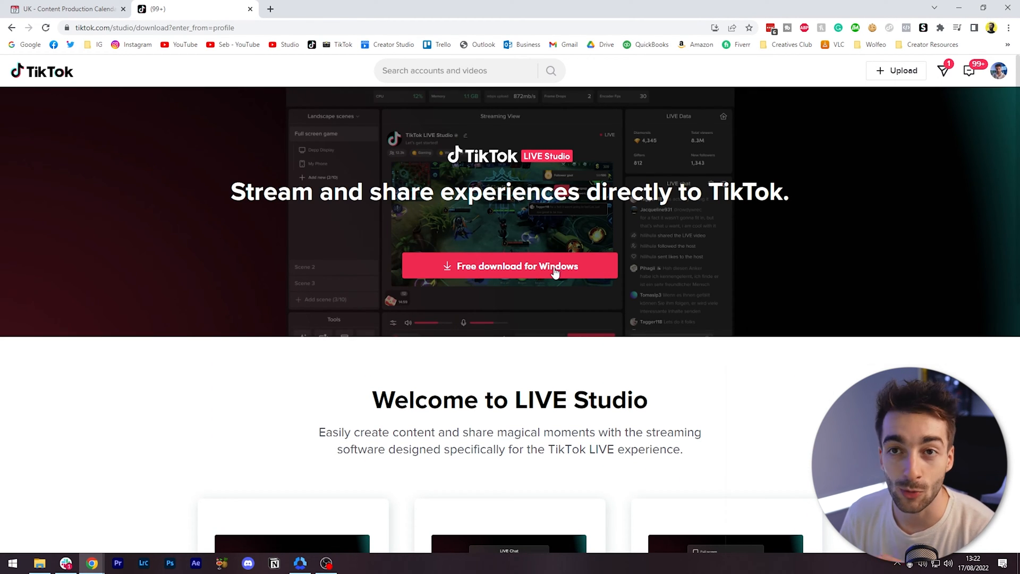
{"action": "mouse_move", "coordinate": [498, 271]}
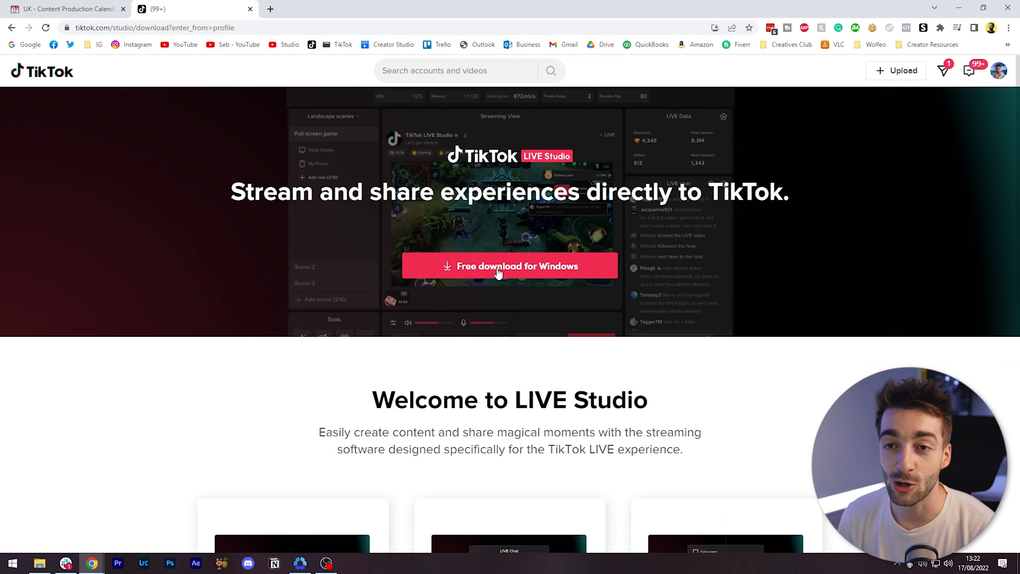
{"action": "left_click", "coordinate": [11, 562]}
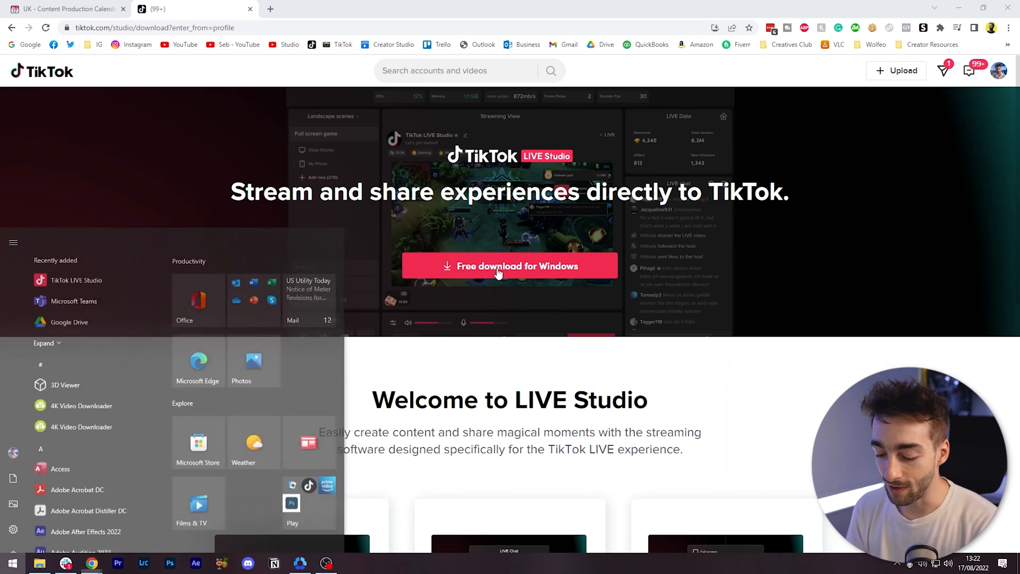
{"action": "left_click", "coordinate": [11, 562]}
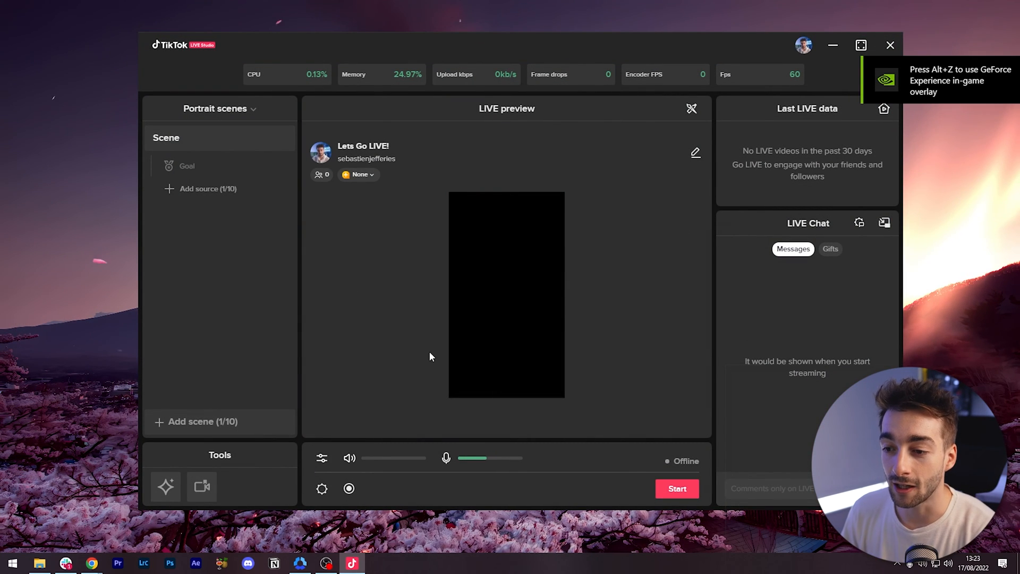
{"action": "mouse_move", "coordinate": [478, 128]}
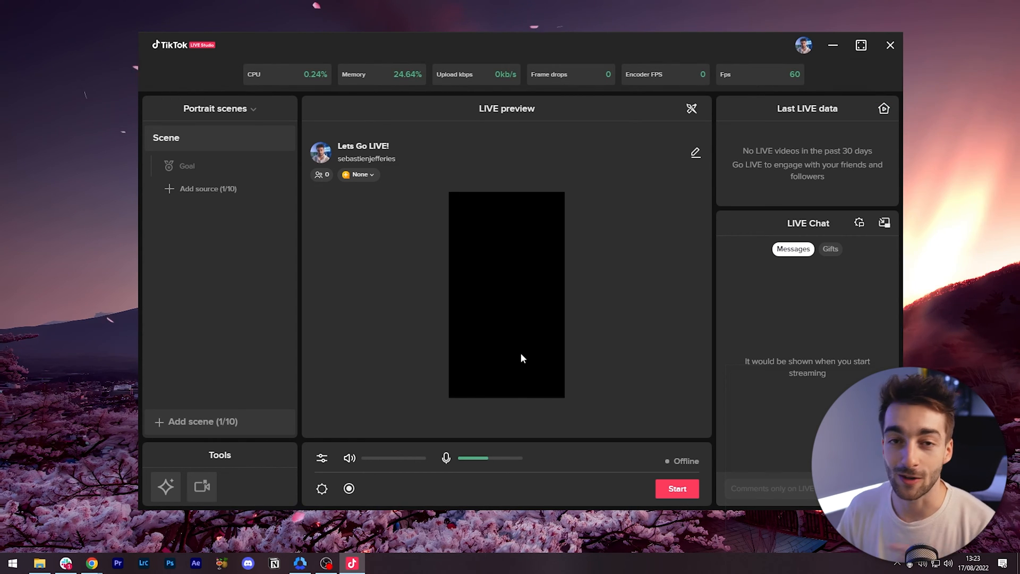
{"action": "mouse_move", "coordinate": [253, 125]}
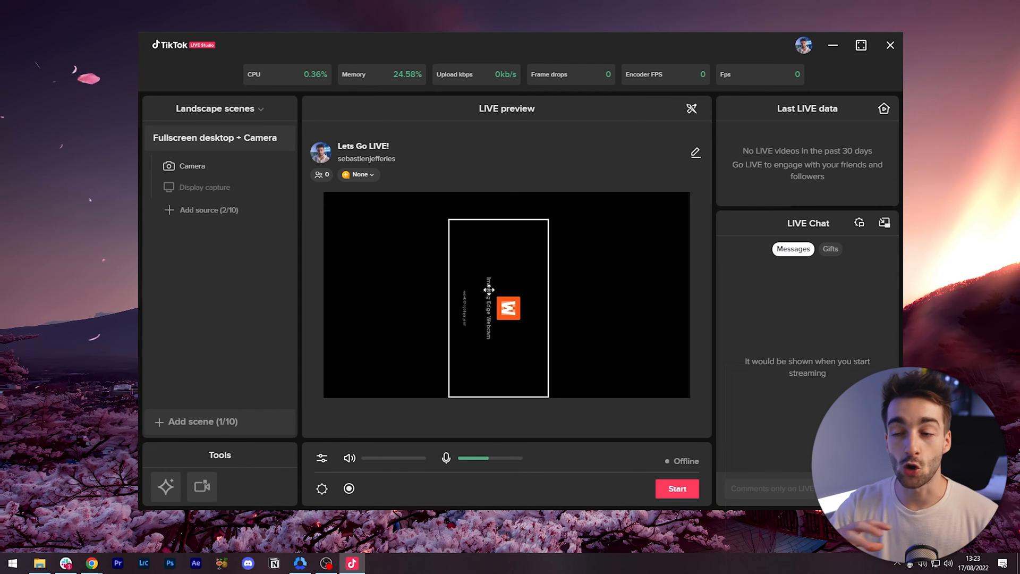
{"action": "left_click", "coordinate": [215, 108]}
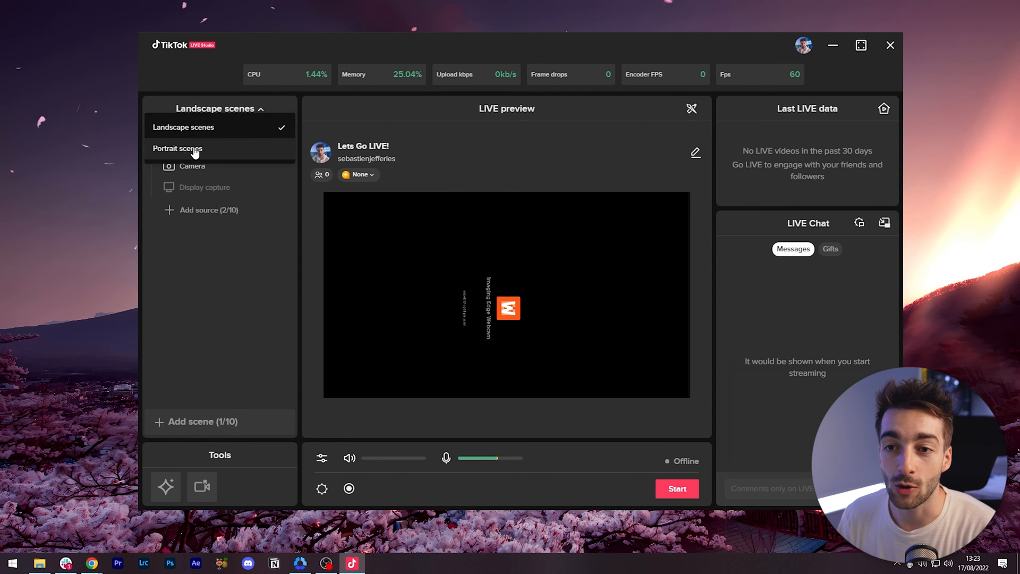
{"action": "left_click", "coordinate": [177, 148]}
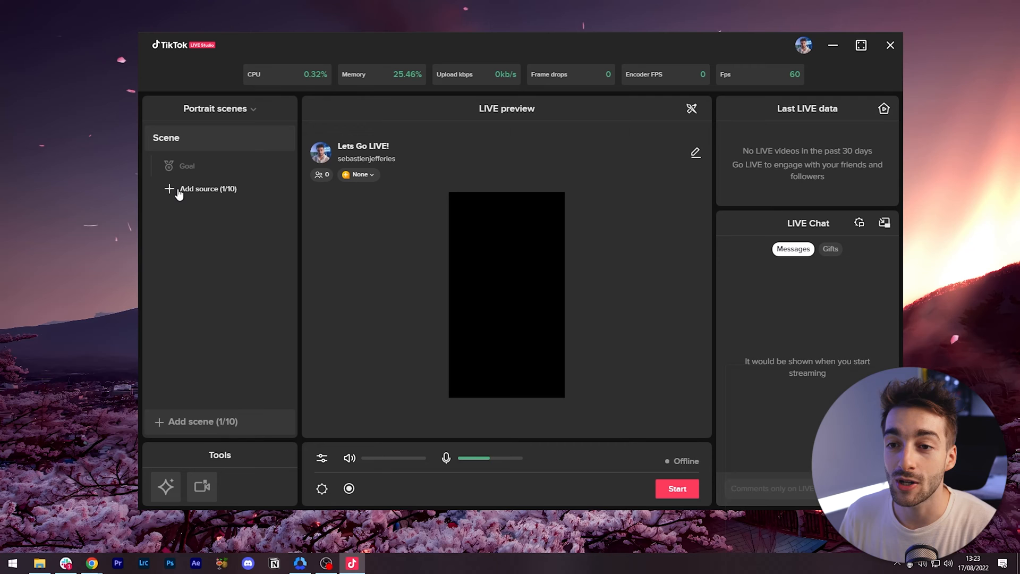
Step: Add a Display1 capture source to the portrait scene and hide it from the preview
{"action": "left_click", "coordinate": [208, 188]}
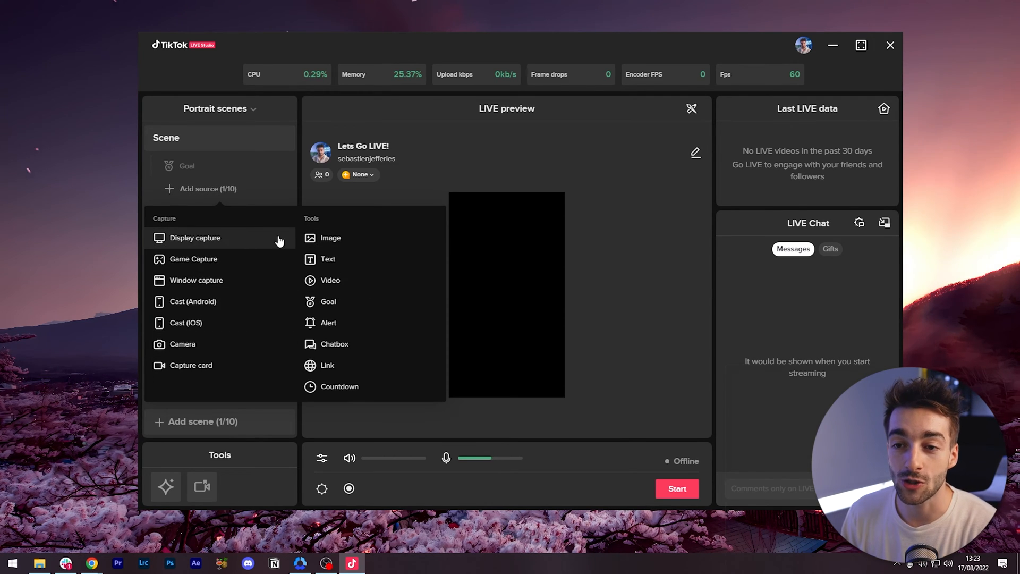
{"action": "left_click", "coordinate": [194, 237]}
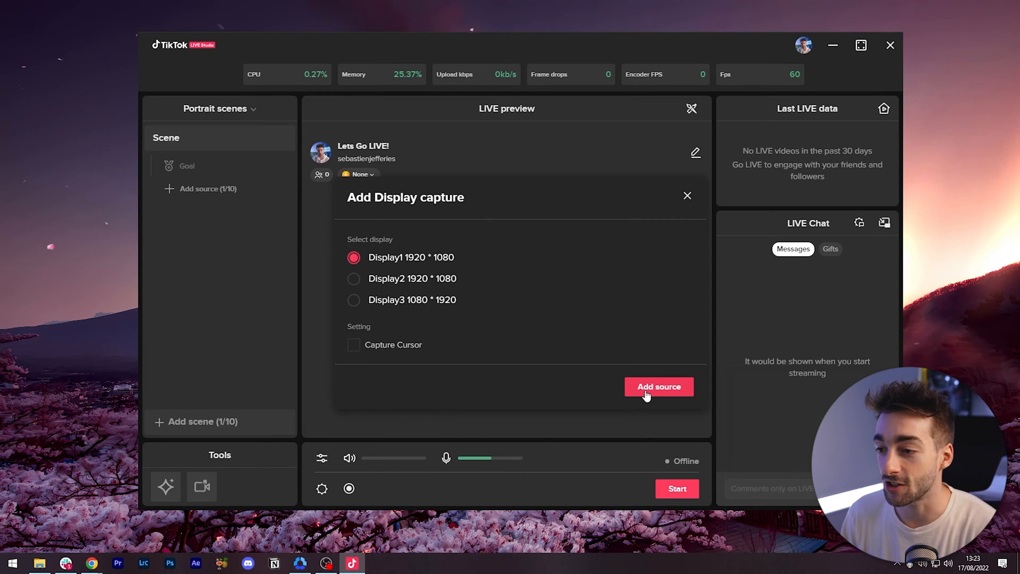
{"action": "left_click", "coordinate": [658, 386]}
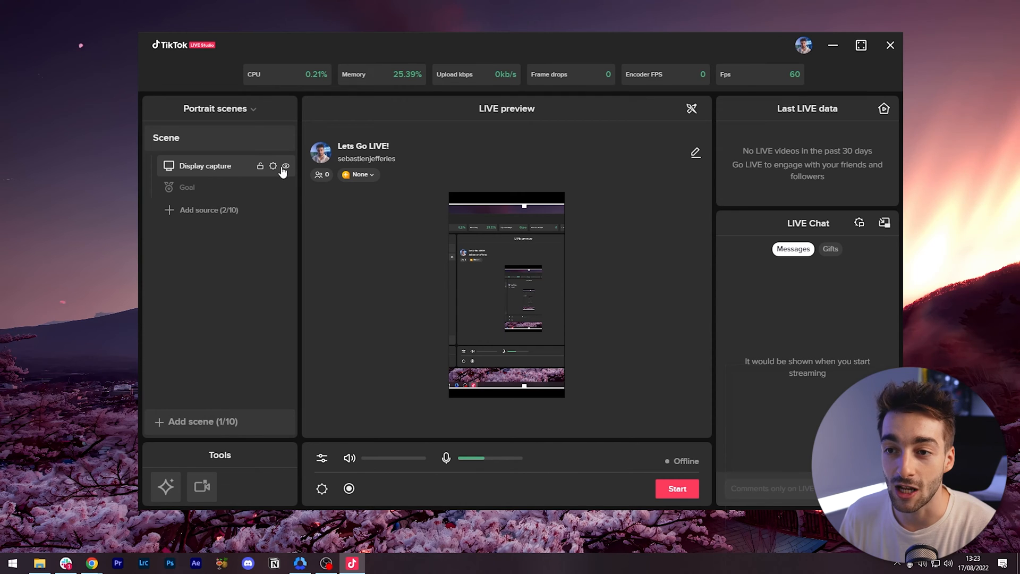
{"action": "left_click", "coordinate": [285, 166]}
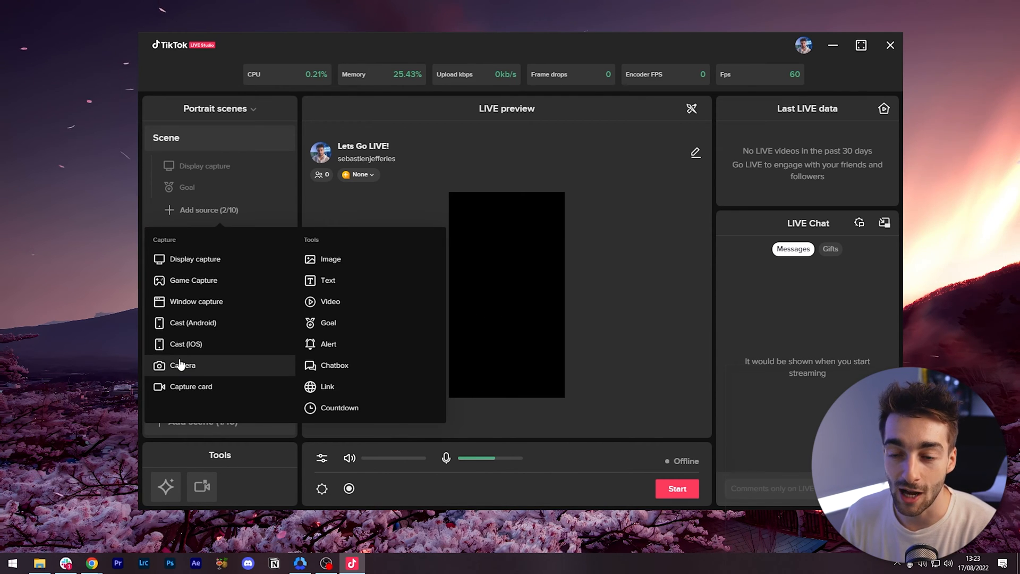
Step: Add the Sony ILCE-7M4 camera as a source in the portrait scene
{"action": "left_click", "coordinate": [183, 365]}
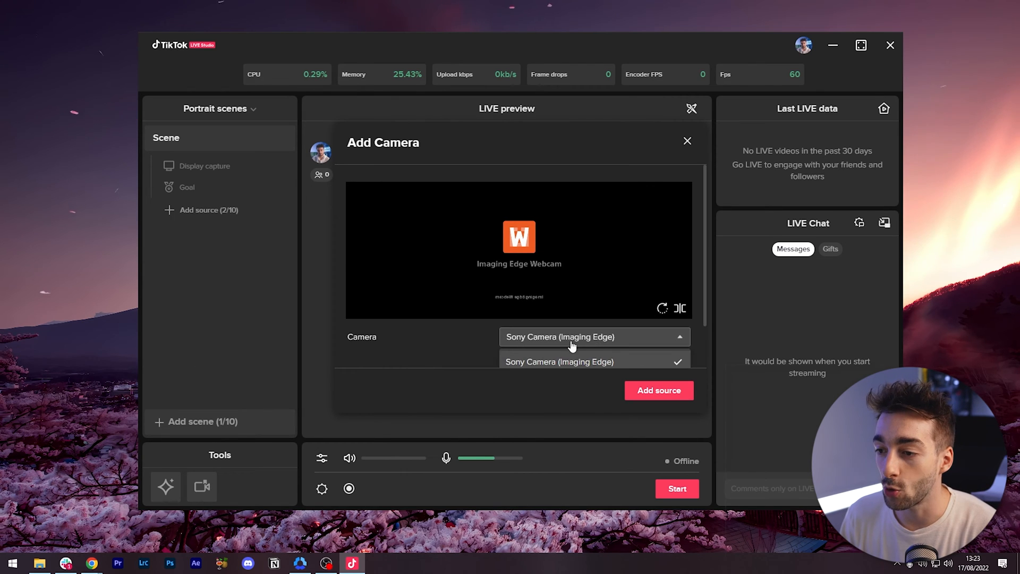
{"action": "left_click", "coordinate": [593, 336]}
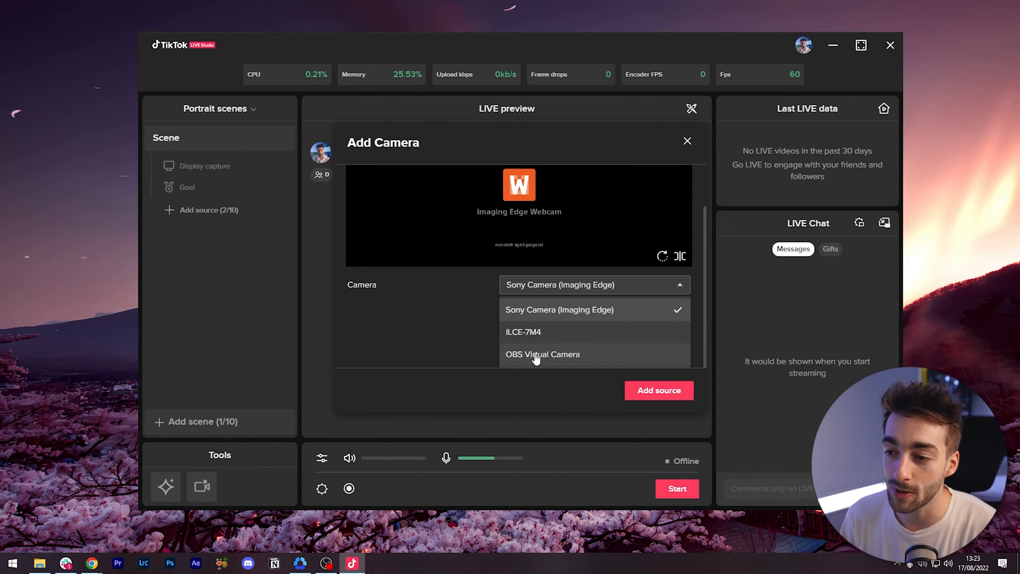
{"action": "mouse_move", "coordinate": [549, 335]}
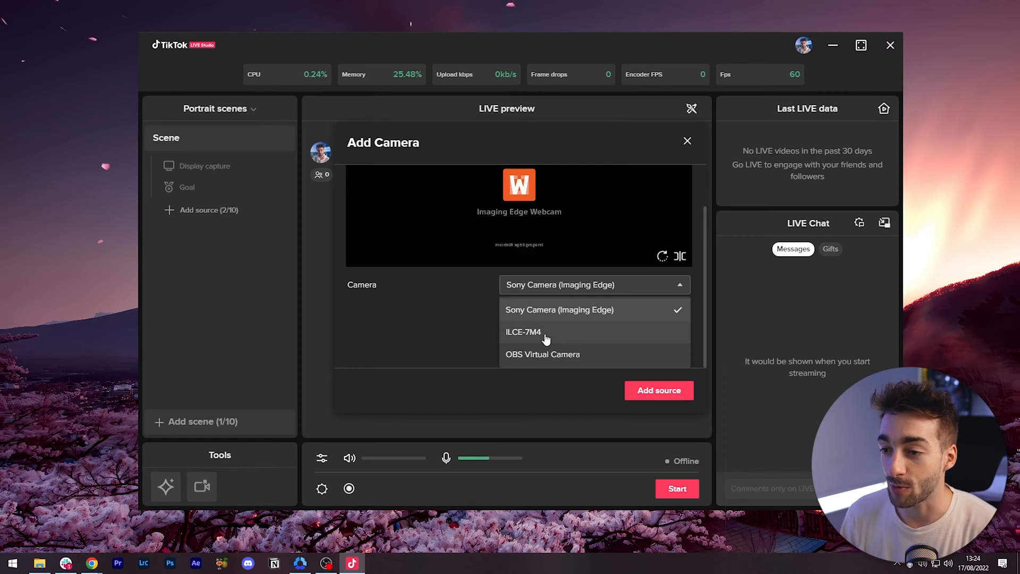
{"action": "left_click", "coordinate": [523, 331]}
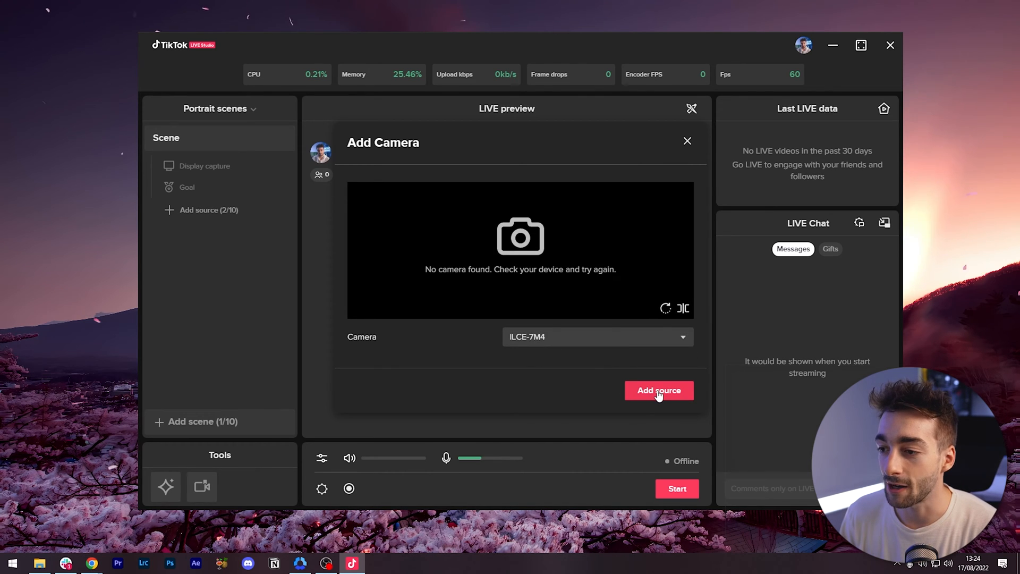
{"action": "left_click", "coordinate": [658, 390]}
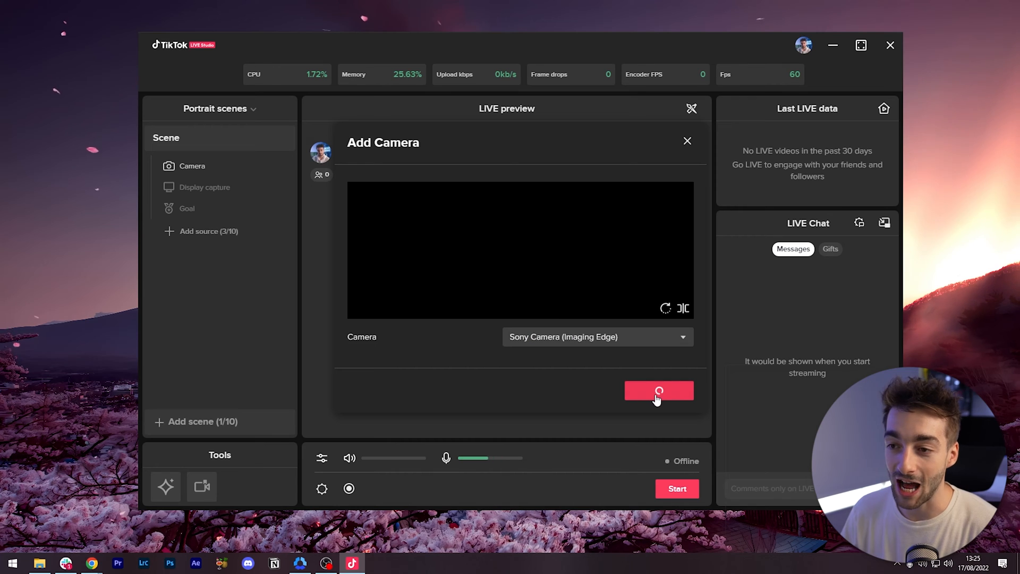
{"action": "left_click", "coordinate": [658, 390]}
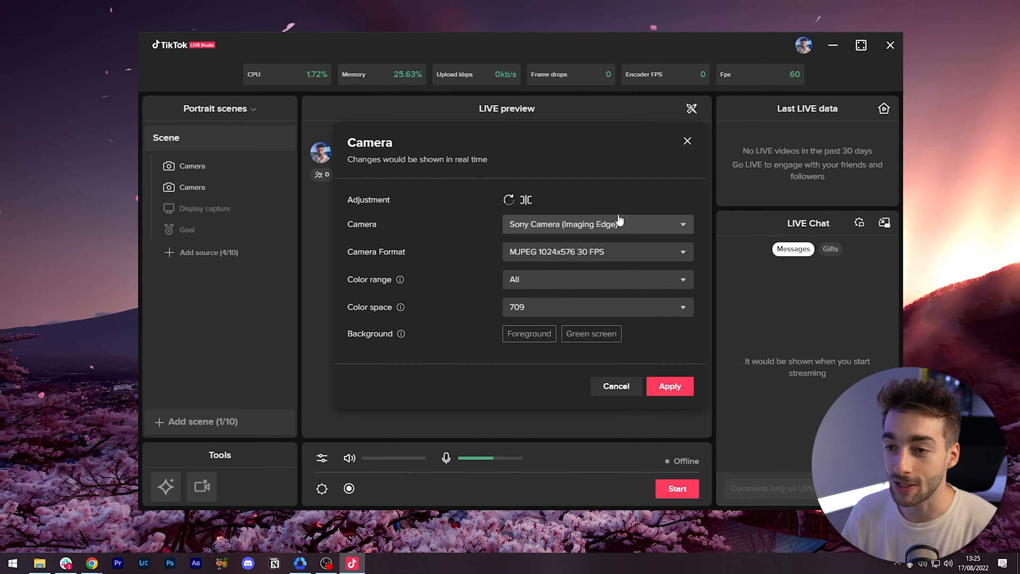
{"action": "left_click", "coordinate": [595, 252]}
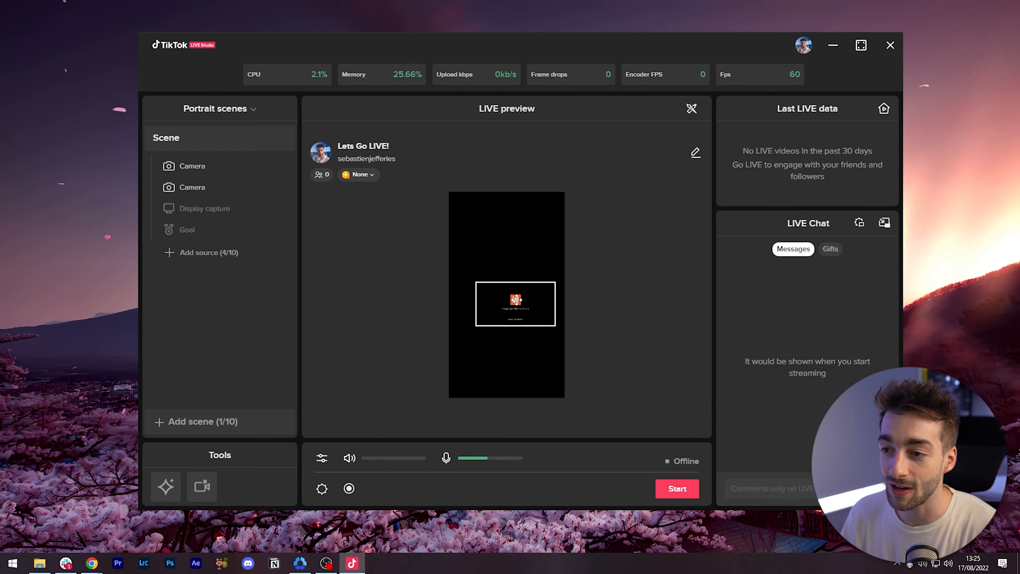
Step: Resize the camera feed to fill the portrait frame and bring up Stream setting
{"action": "left_click", "coordinate": [192, 165]}
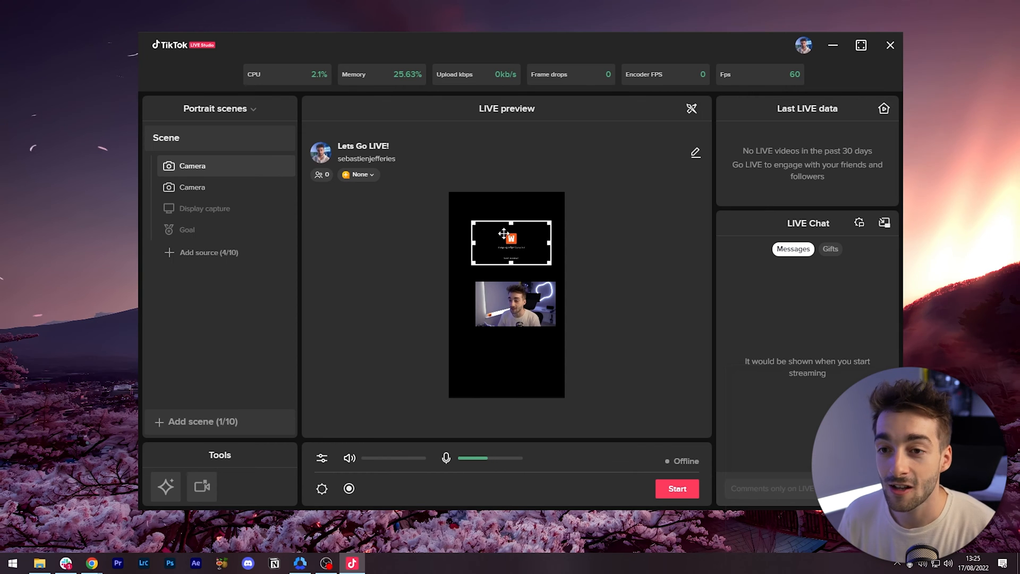
{"action": "left_click", "coordinate": [191, 187]}
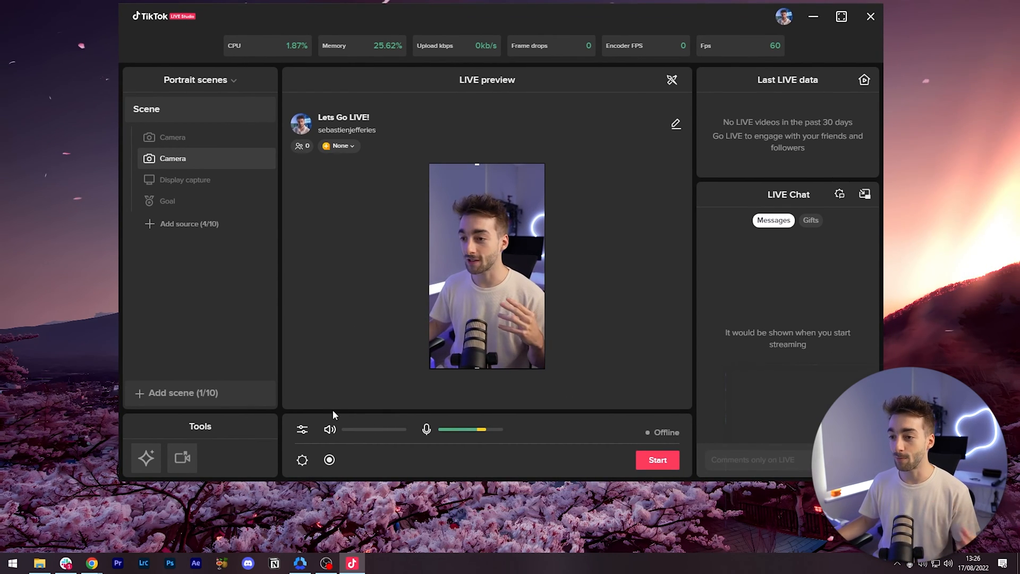
{"action": "left_click", "coordinate": [302, 460]}
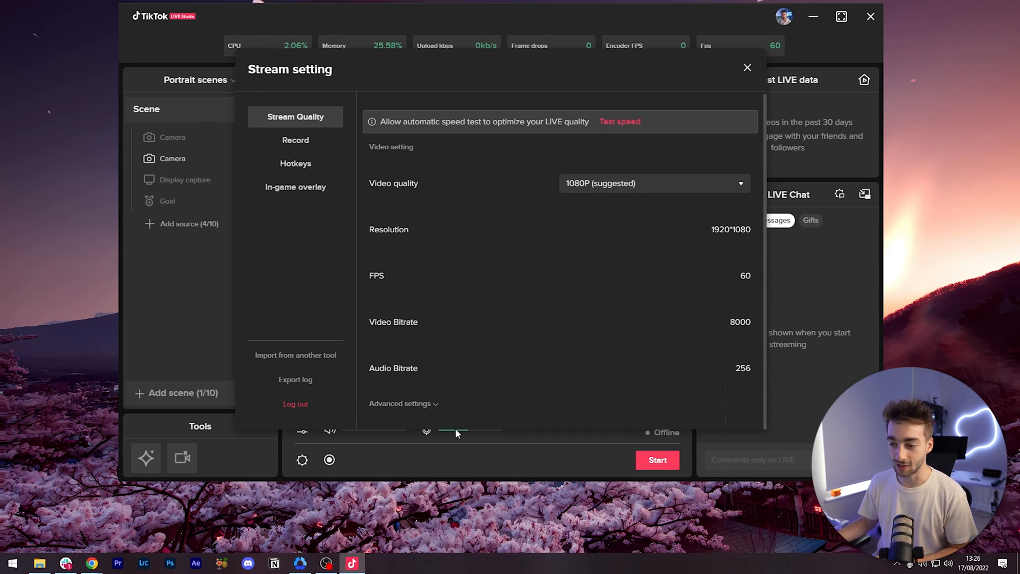
Step: Leave Stream setting and review the microphone and speaker sliders in the Audio mixer
{"action": "left_click", "coordinate": [747, 67]}
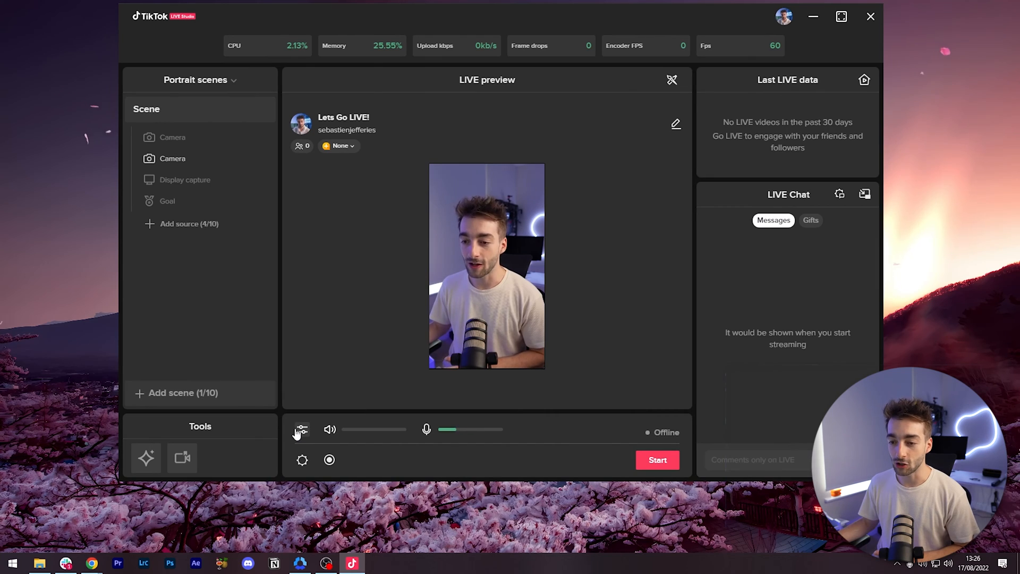
{"action": "left_click", "coordinate": [301, 428]}
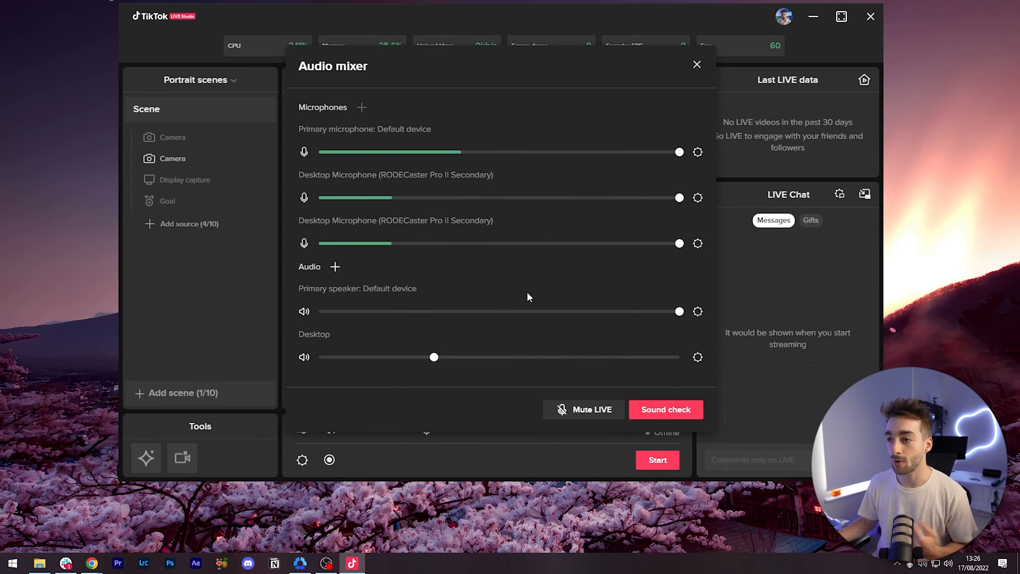
{"action": "left_click", "coordinate": [696, 64]}
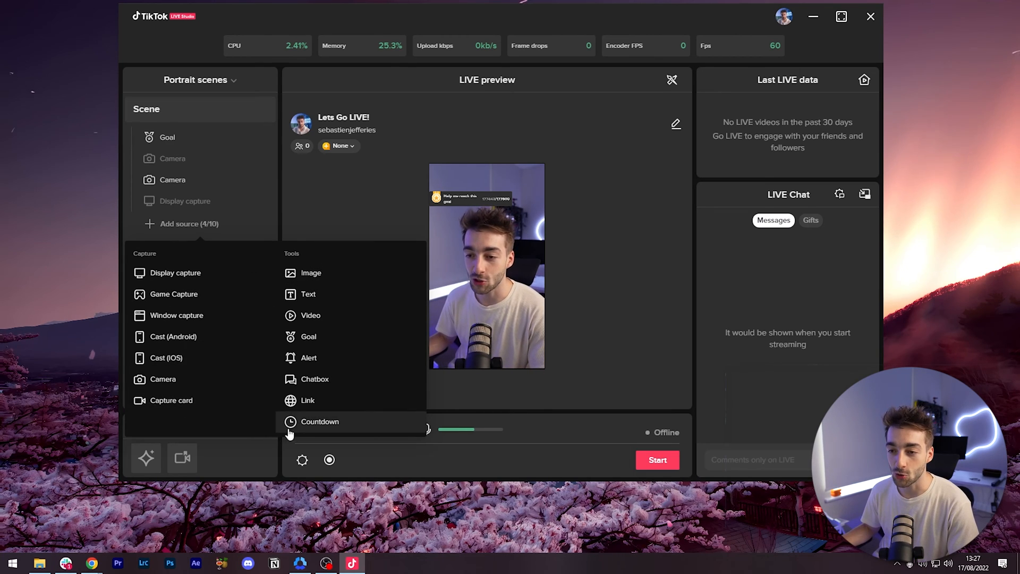
{"action": "mouse_move", "coordinate": [313, 357]}
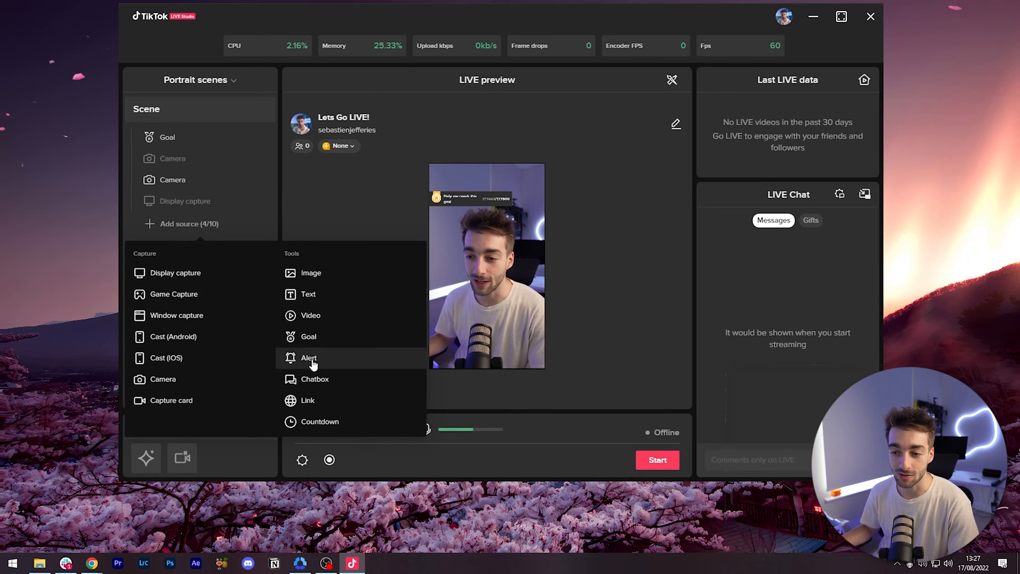
Step: Look at the follower Alert option without adding it, then toggle the camera source so the goal overlay shows on top
{"action": "left_click", "coordinate": [308, 357]}
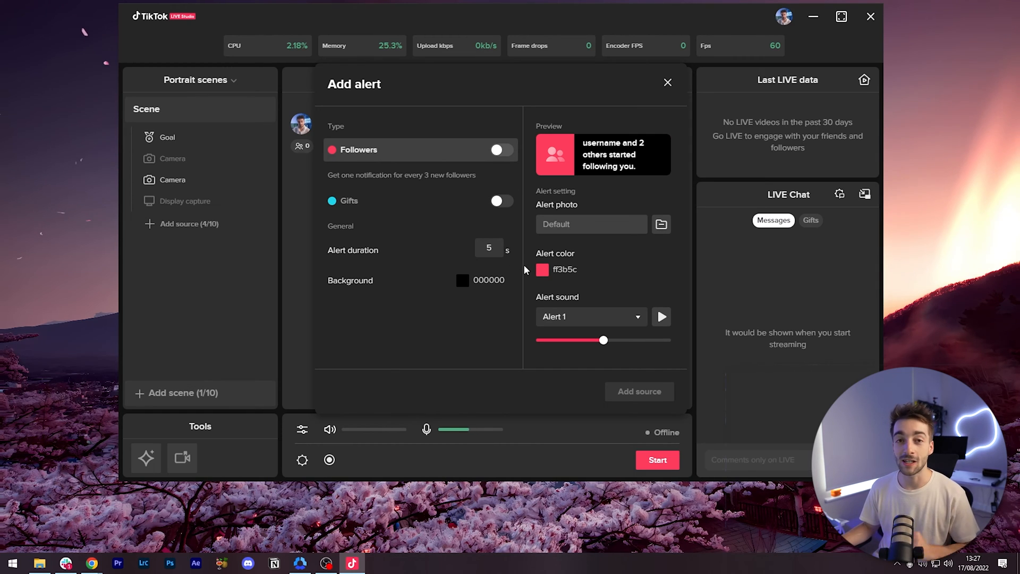
{"action": "left_click", "coordinate": [666, 82]}
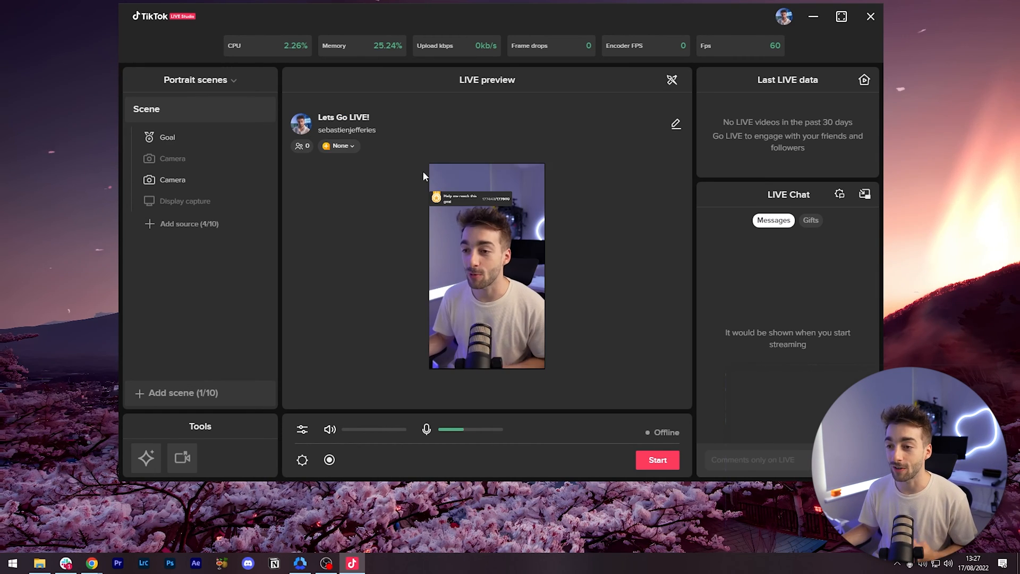
{"action": "left_click", "coordinate": [167, 137]}
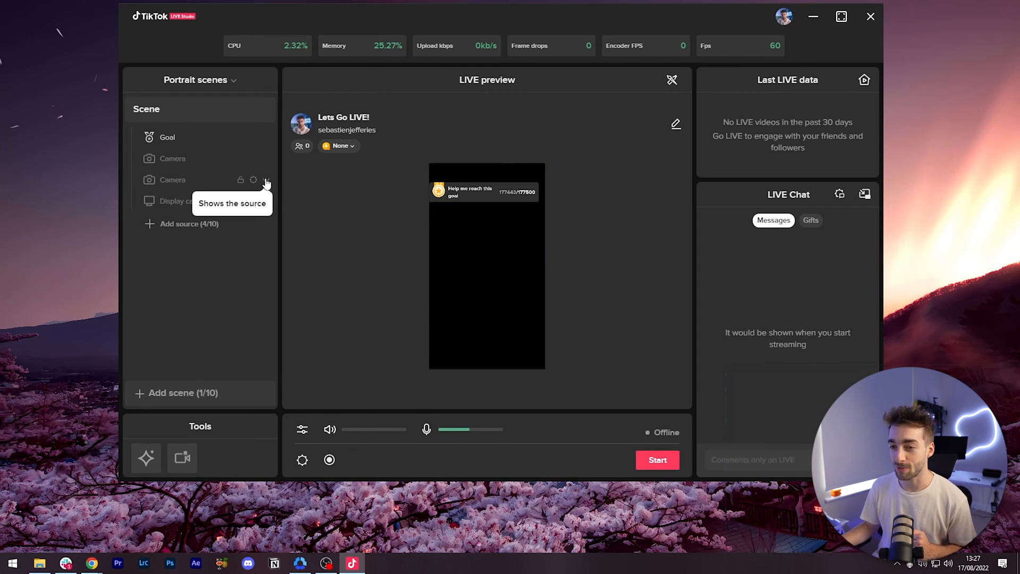
{"action": "left_click", "coordinate": [266, 179]}
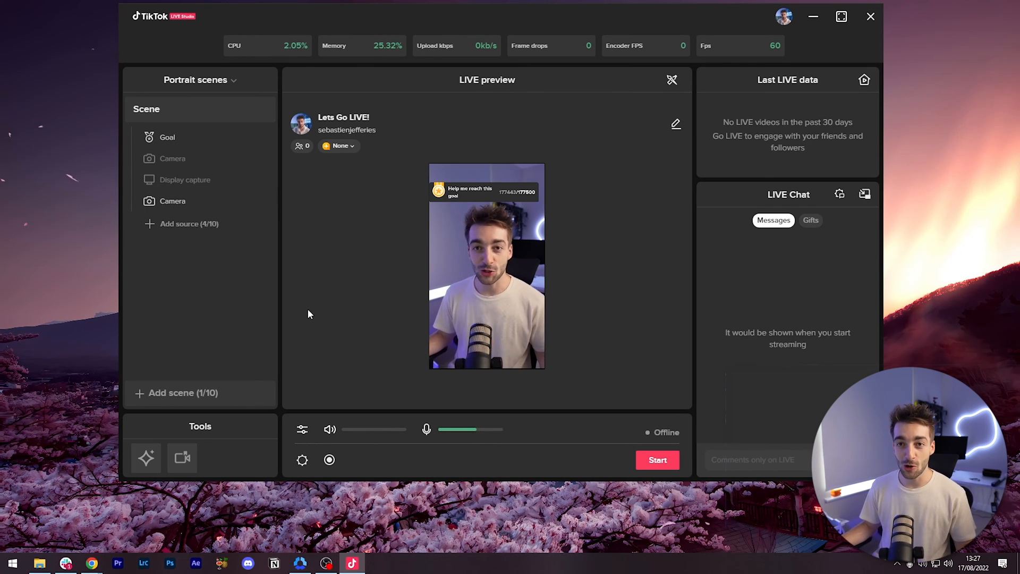
Step: Set the LIVE content and title the stream 'Doing a test live on tiktok pc'
{"action": "left_click", "coordinate": [657, 460]}
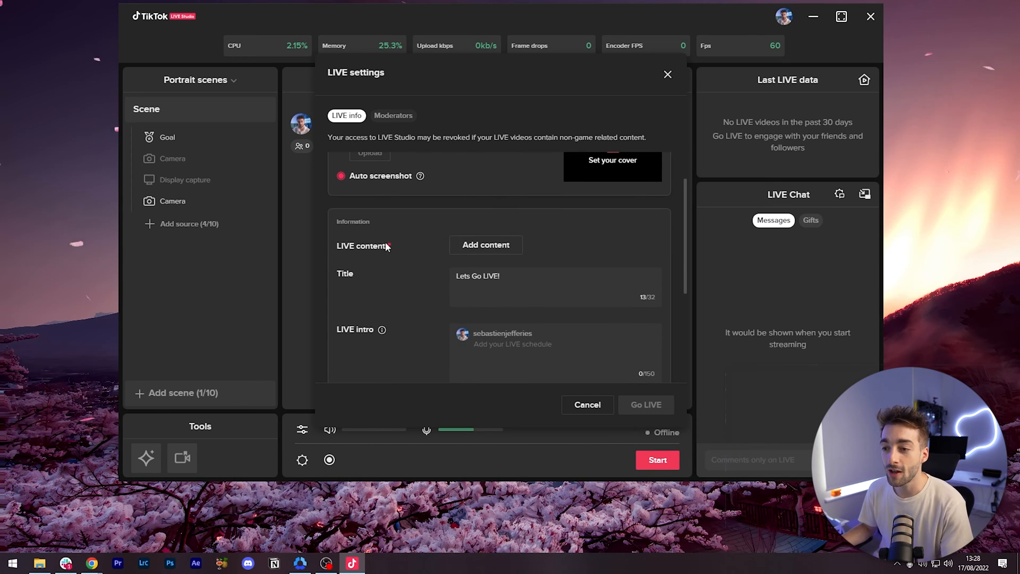
{"action": "left_click", "coordinate": [485, 245]}
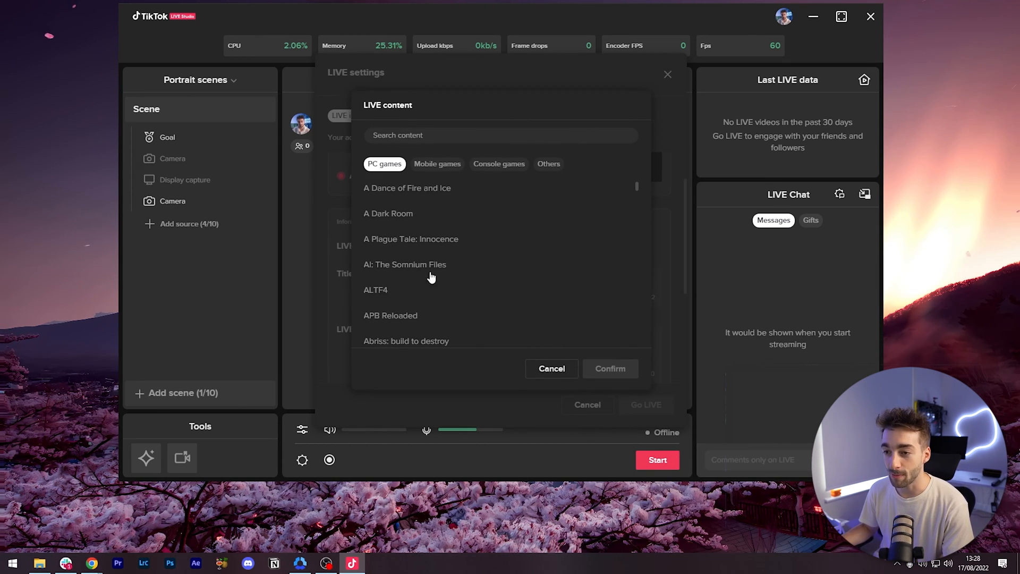
{"action": "left_click", "coordinate": [551, 368]}
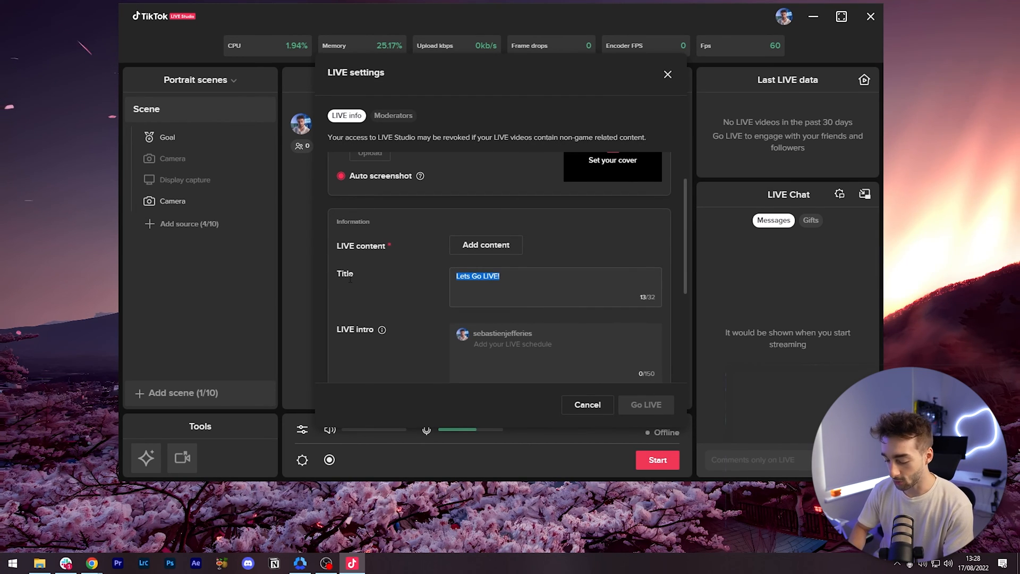
{"action": "type", "text": "Doing a test live"}
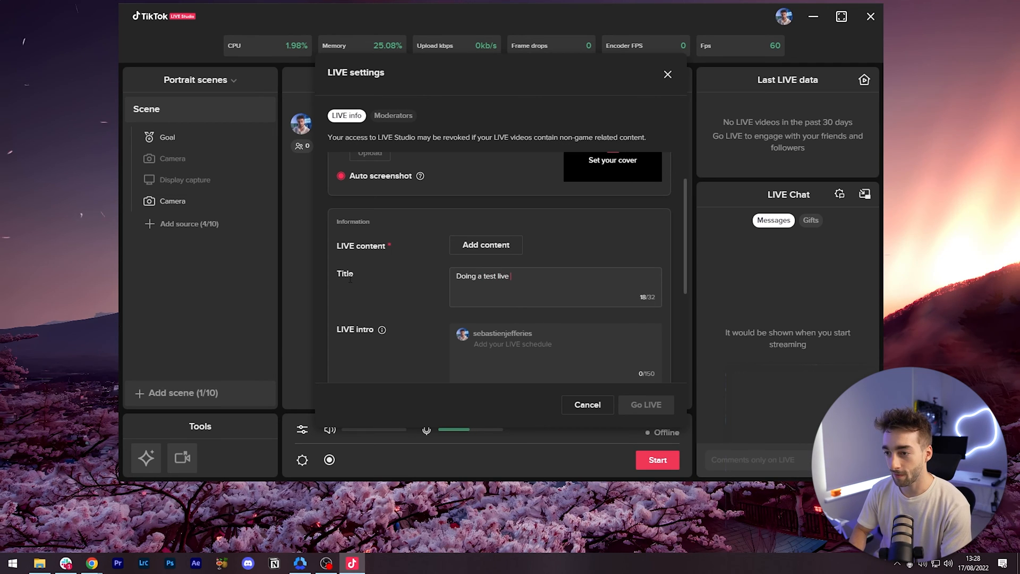
{"action": "type", "text": "on tiktok pc"}
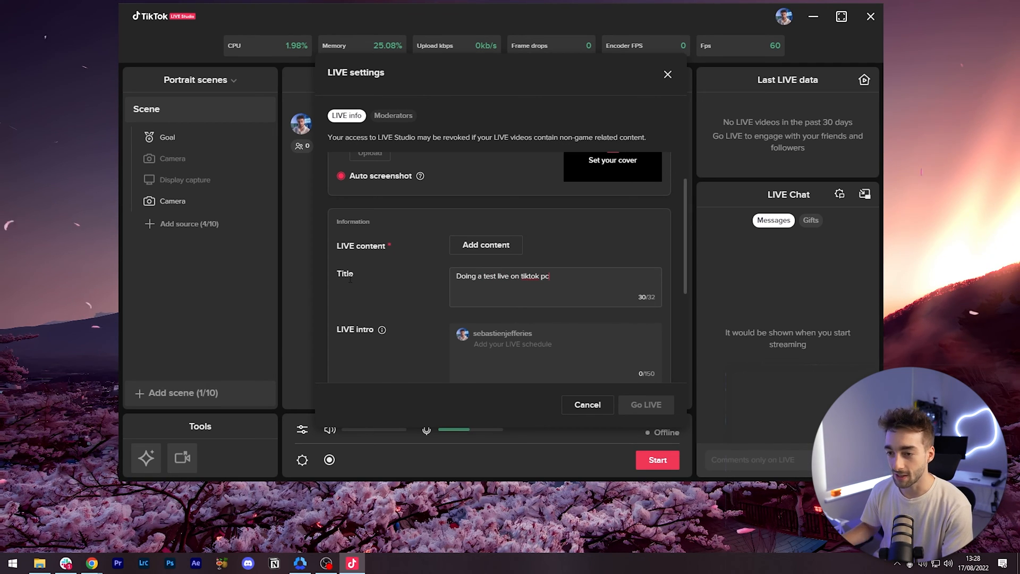
Step: Pick the Entertainment topic, enable End LIVE if stream stops, and go live
{"action": "scroll", "scroll_direction": "down", "scroll_amount": 3}
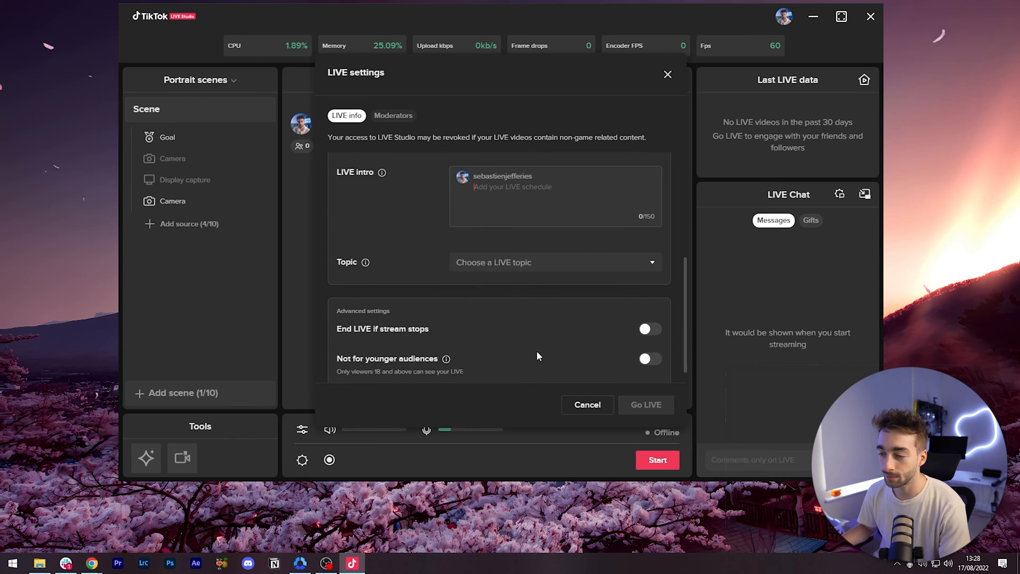
{"action": "left_click", "coordinate": [553, 261]}
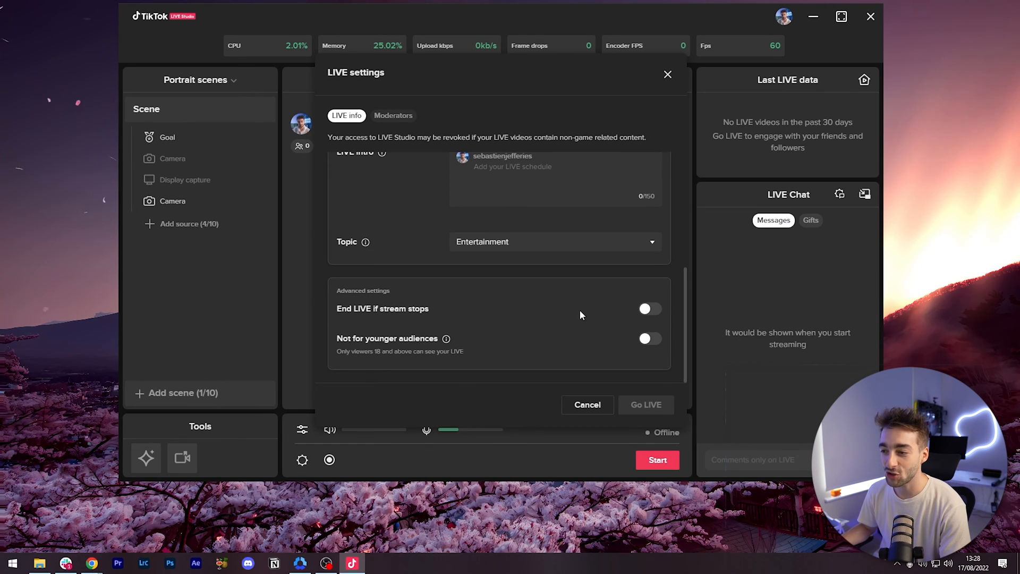
{"action": "left_click", "coordinate": [649, 308]}
{"action": "type", "text": "This is a test"}
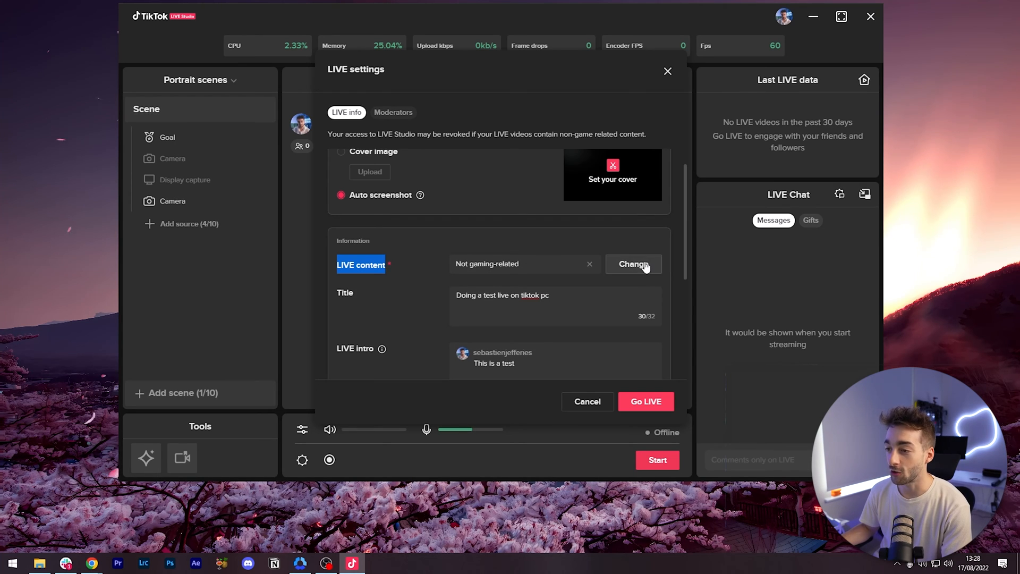
{"action": "left_click", "coordinate": [631, 264]}
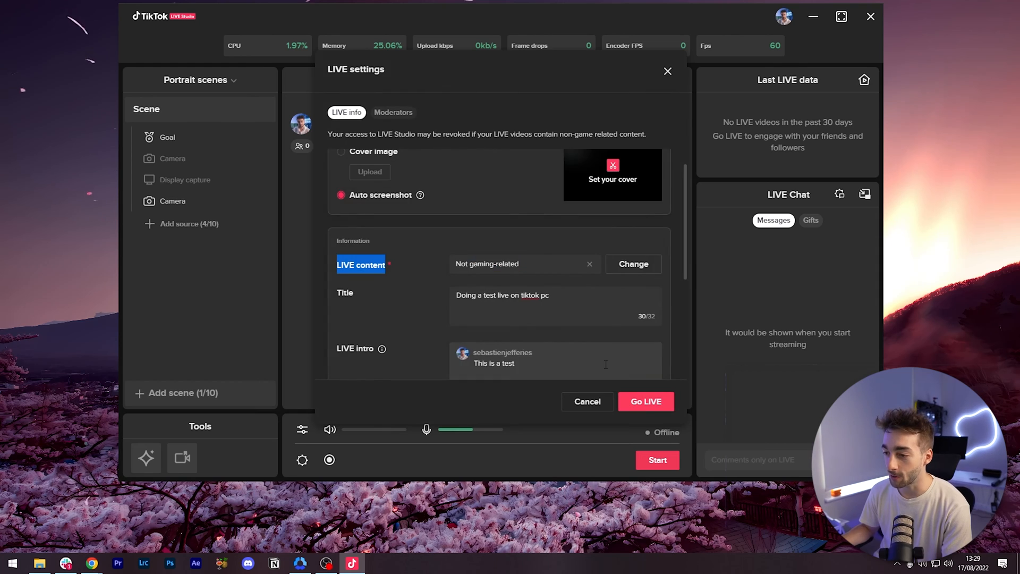
{"action": "scroll", "scroll_direction": "down", "scroll_amount": 3}
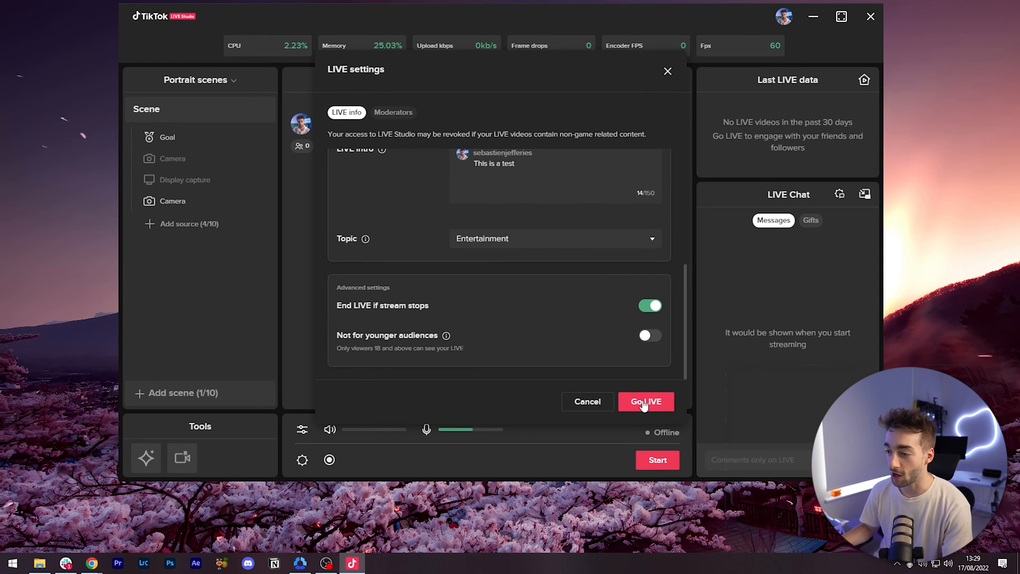
{"action": "left_click", "coordinate": [645, 402]}
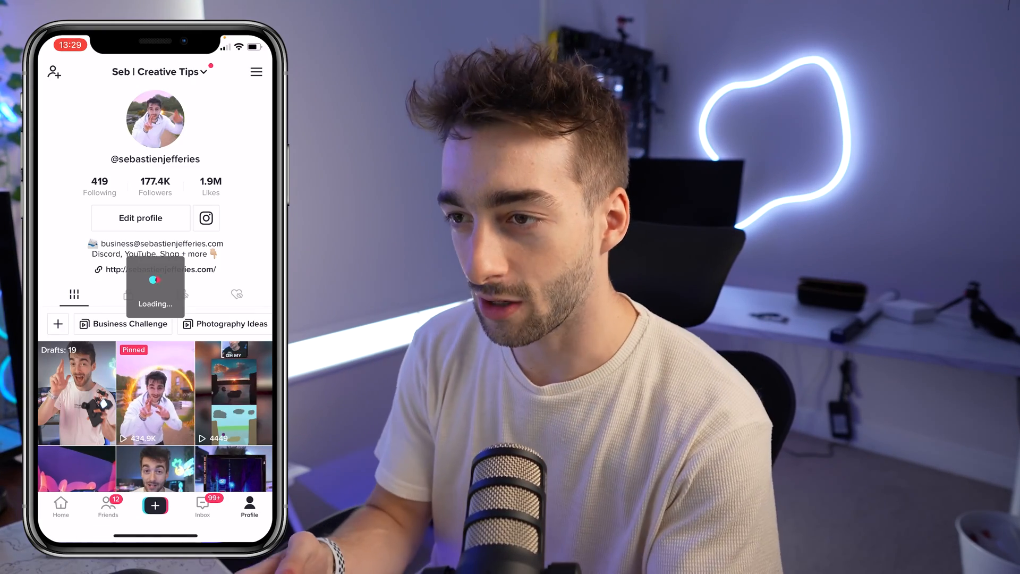
Step: Show the Profile tab in the phone's TikTok app while the LIVE starts
{"action": "left_click", "coordinate": [156, 72]}
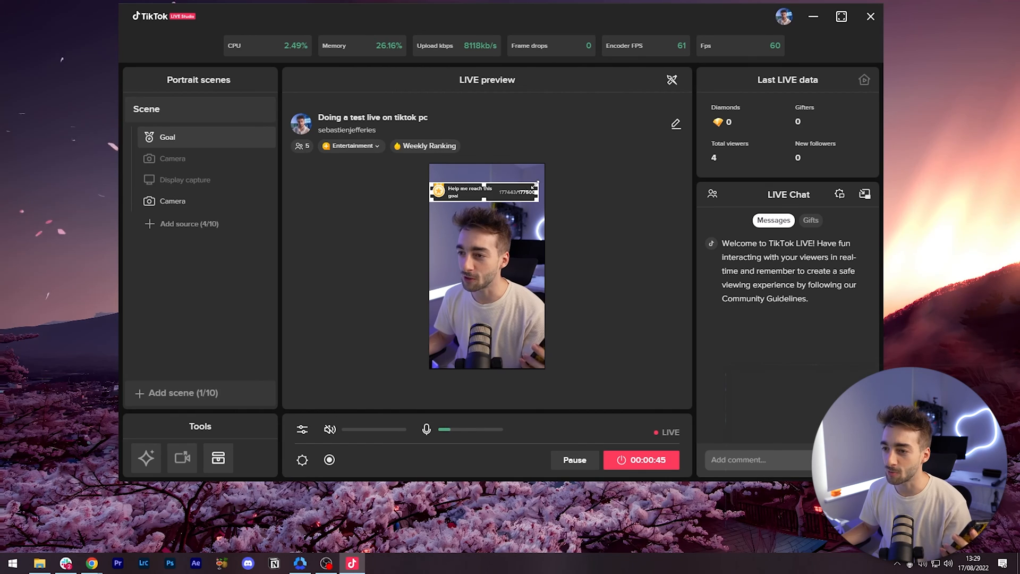
Step: End the test stream and view its analytics (20 views, 1m38s duration)
{"action": "left_click", "coordinate": [173, 200]}
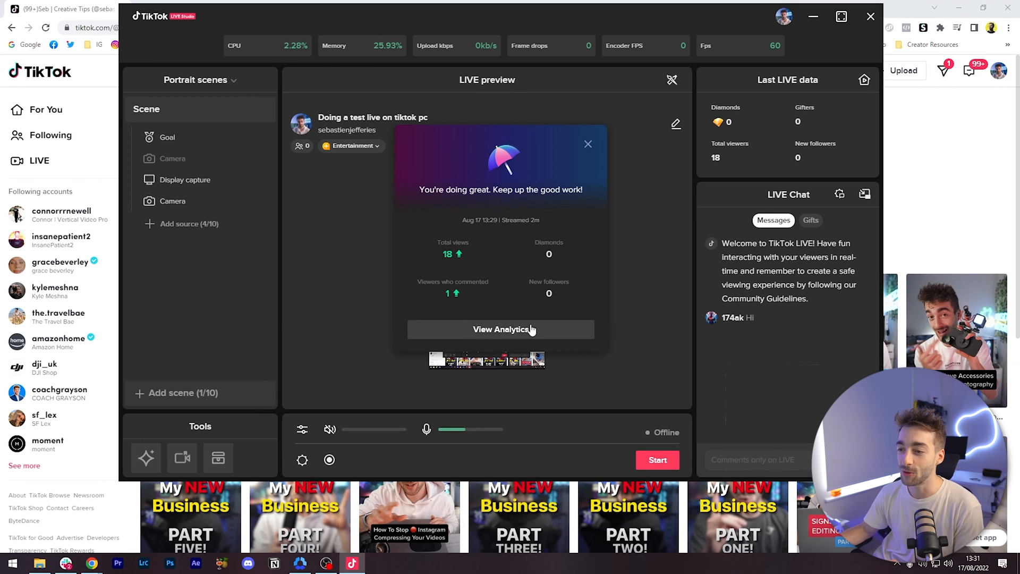
{"action": "left_click", "coordinate": [500, 328]}
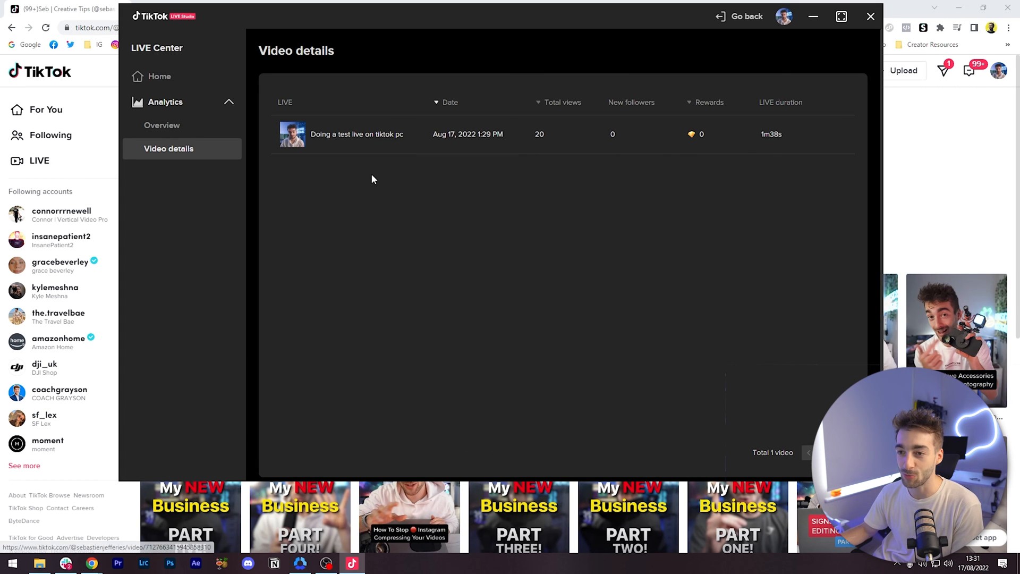